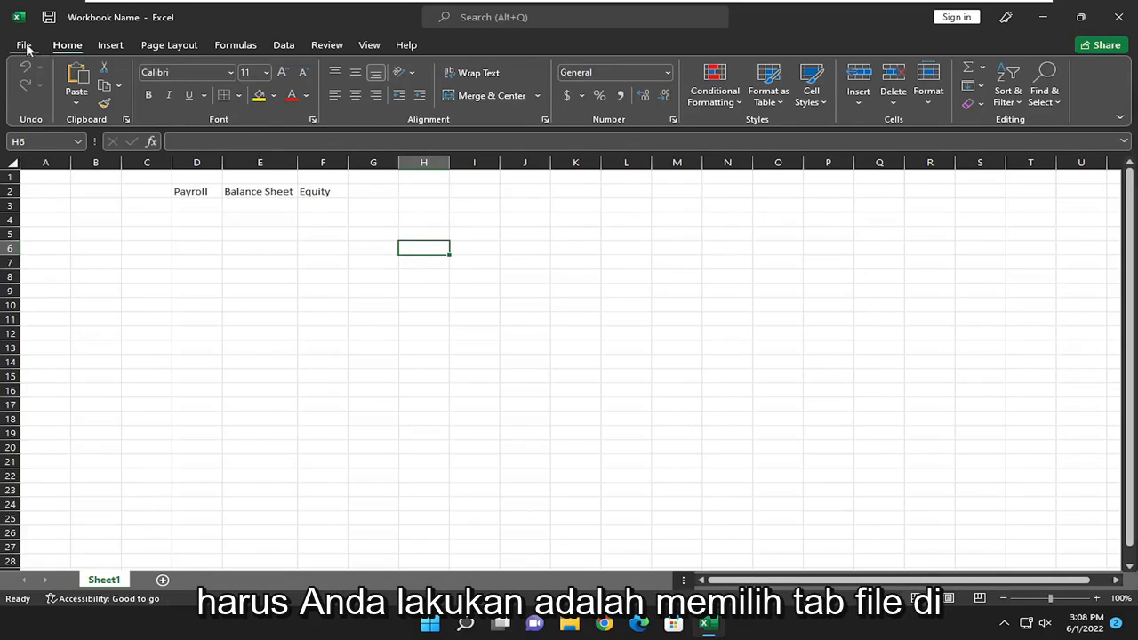
- Open Excel Options from the File backstage
click(29, 45)
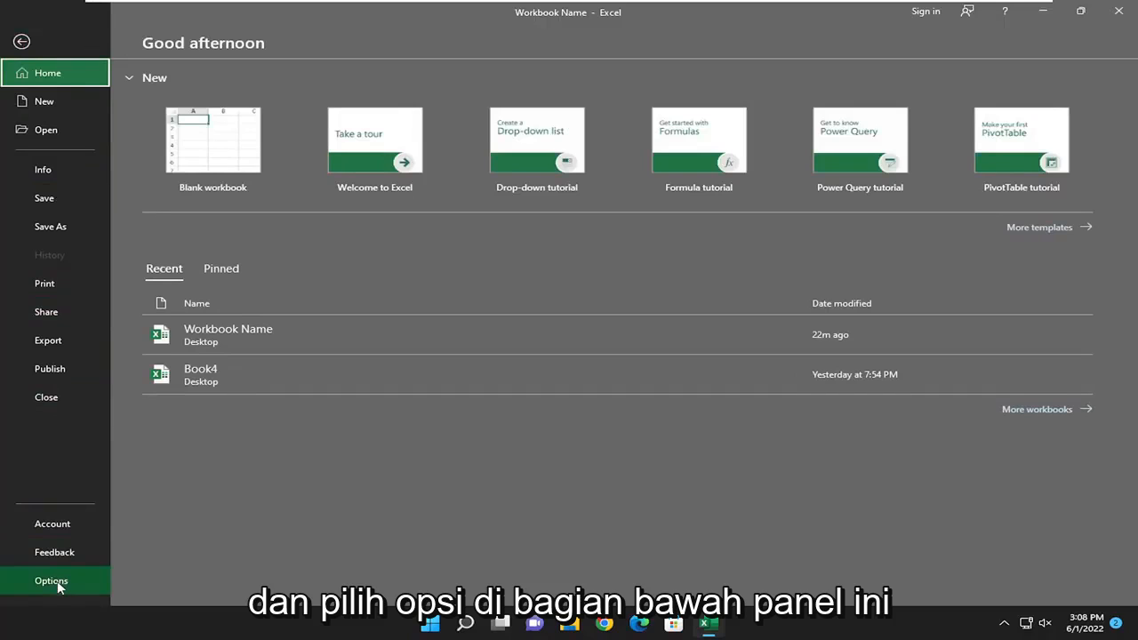
click(50, 581)
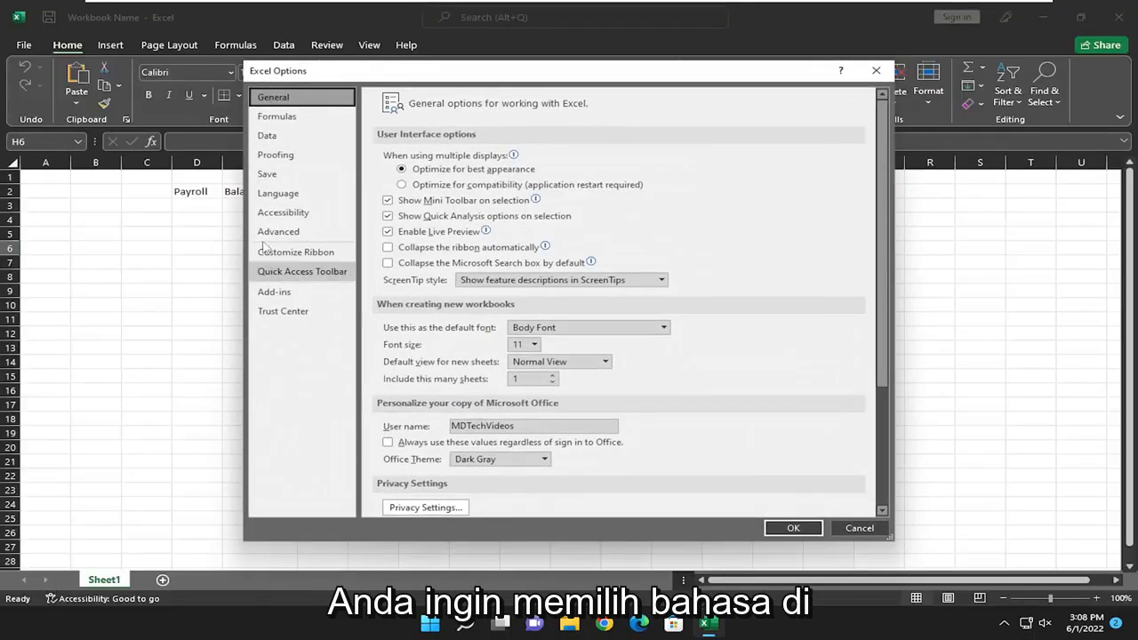
- Add Arabic as an Office display language in Language settings and install it
click(278, 193)
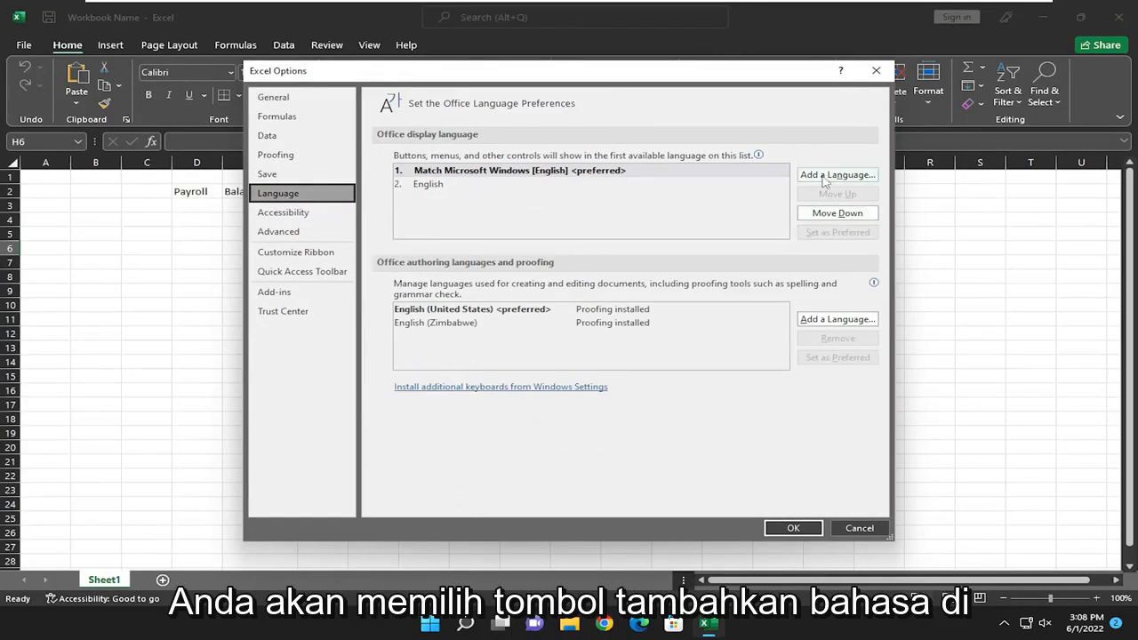
click(837, 174)
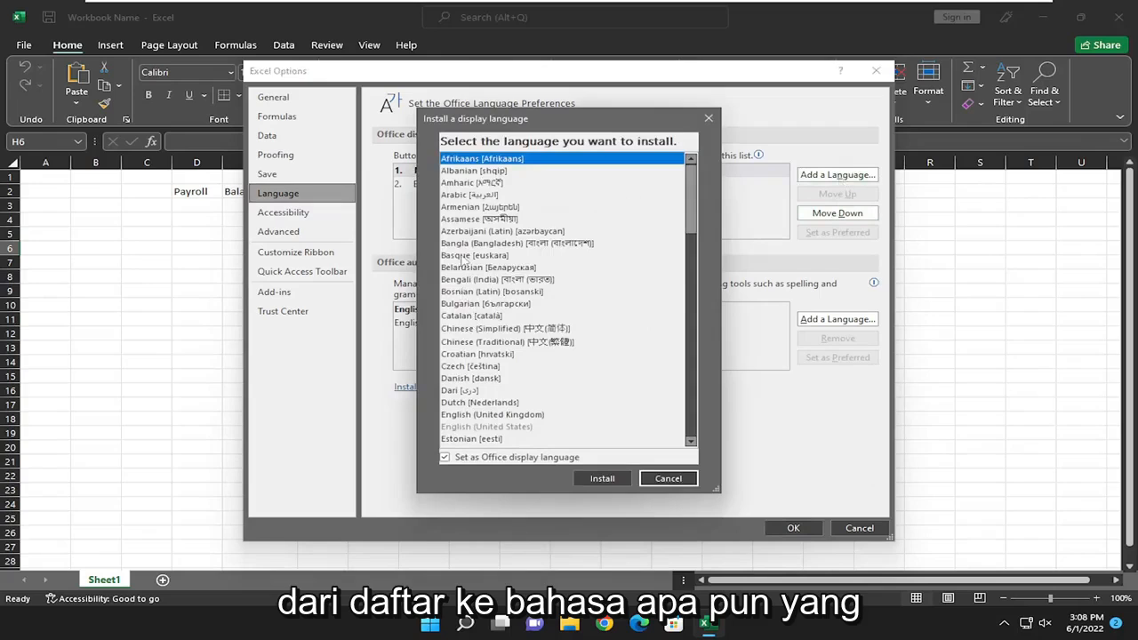
click(469, 195)
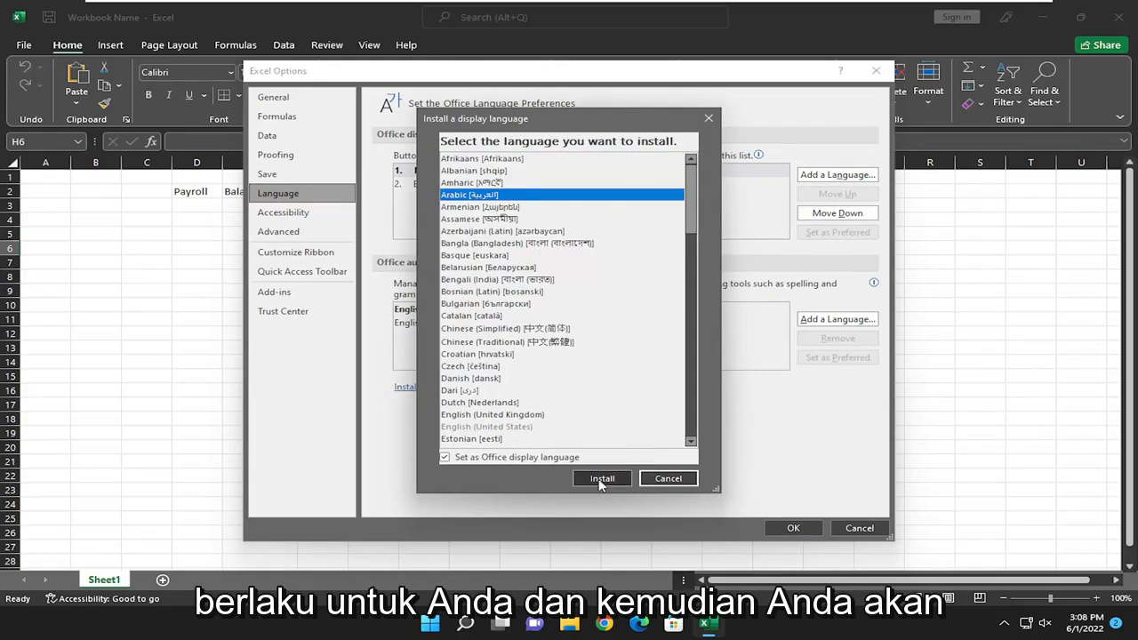
click(602, 478)
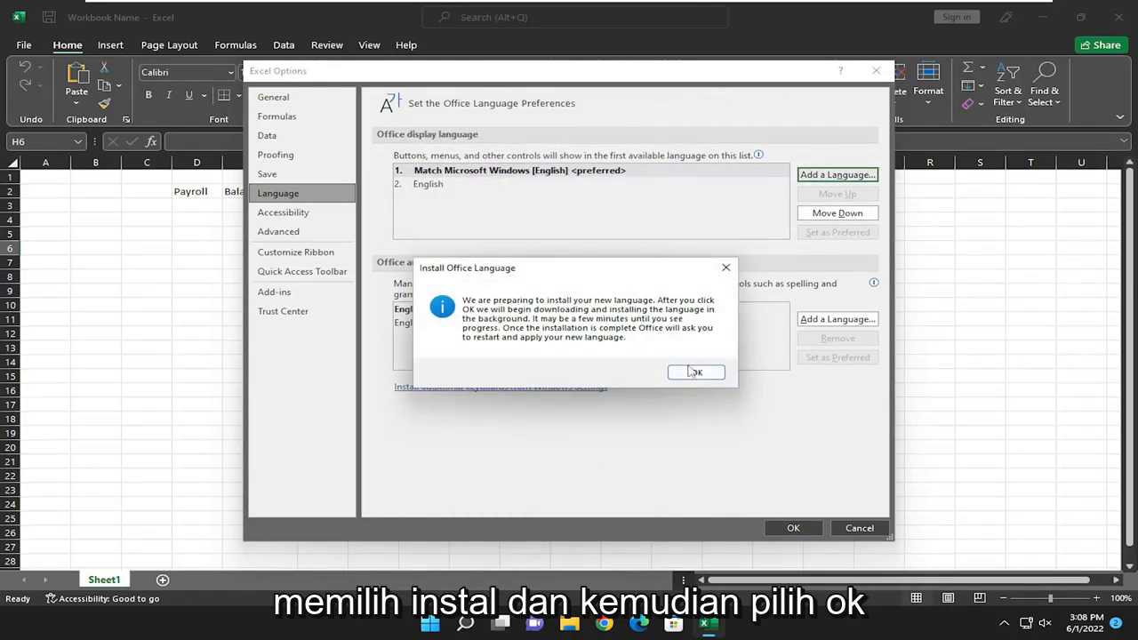
- Acknowledge the Install Office Language notice and wait for the save-your-work prompt
click(696, 372)
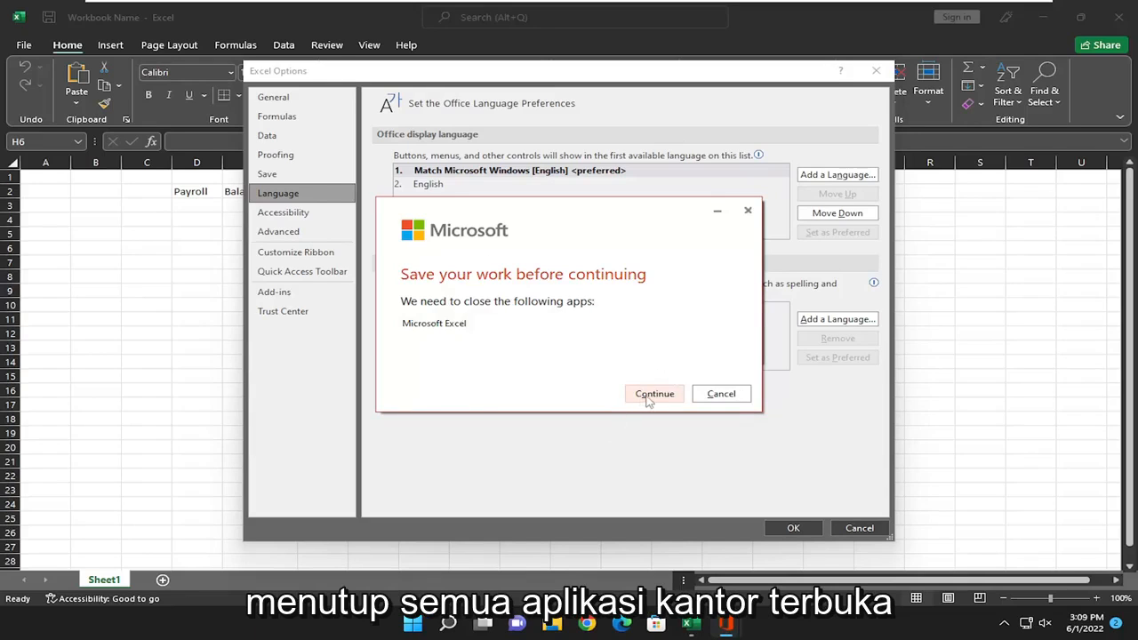
- Continue the install and dismiss the warning that Excel cannot close with Options open
click(654, 394)
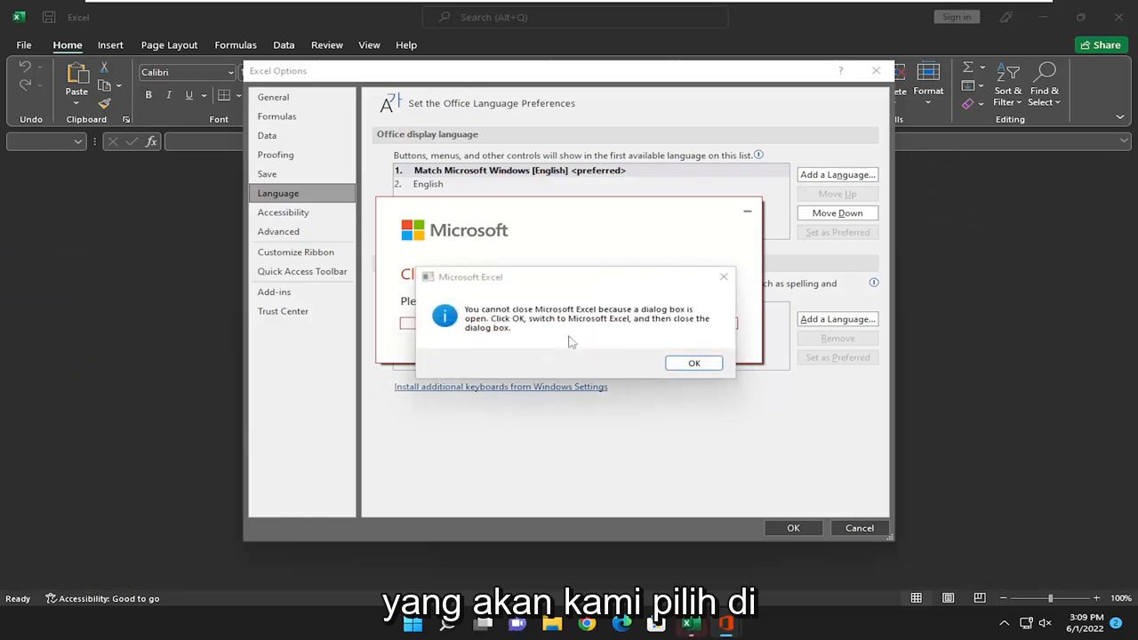
click(693, 363)
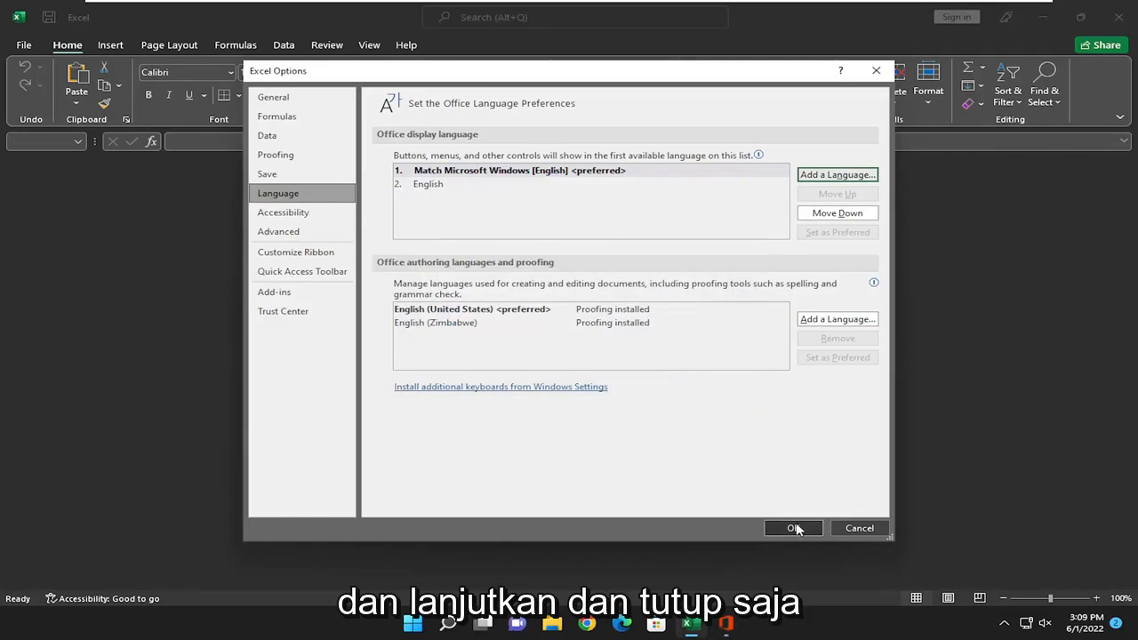
mouse_move(782, 541)
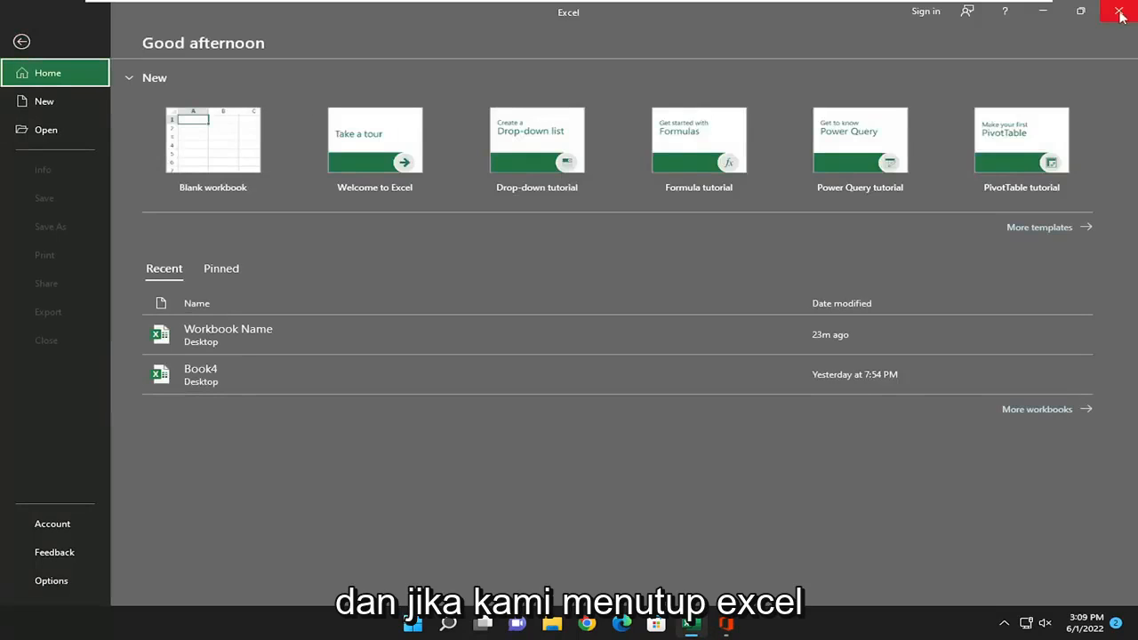
- Exit Excel from the title bar so the Arabic language can install
click(1122, 11)
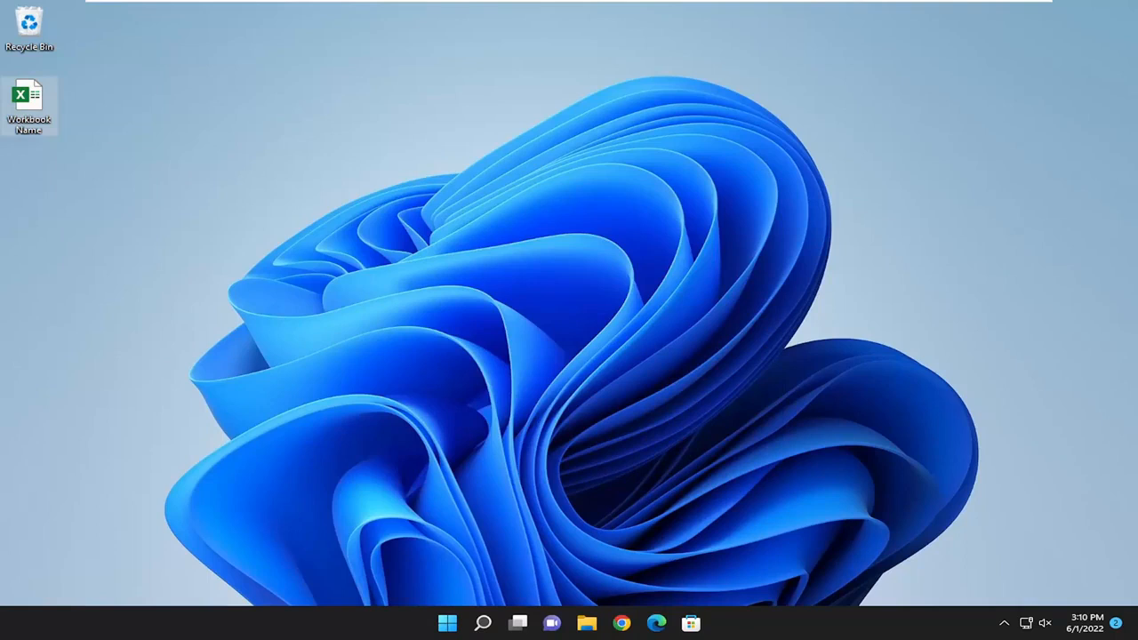
mouse_move(814, 313)
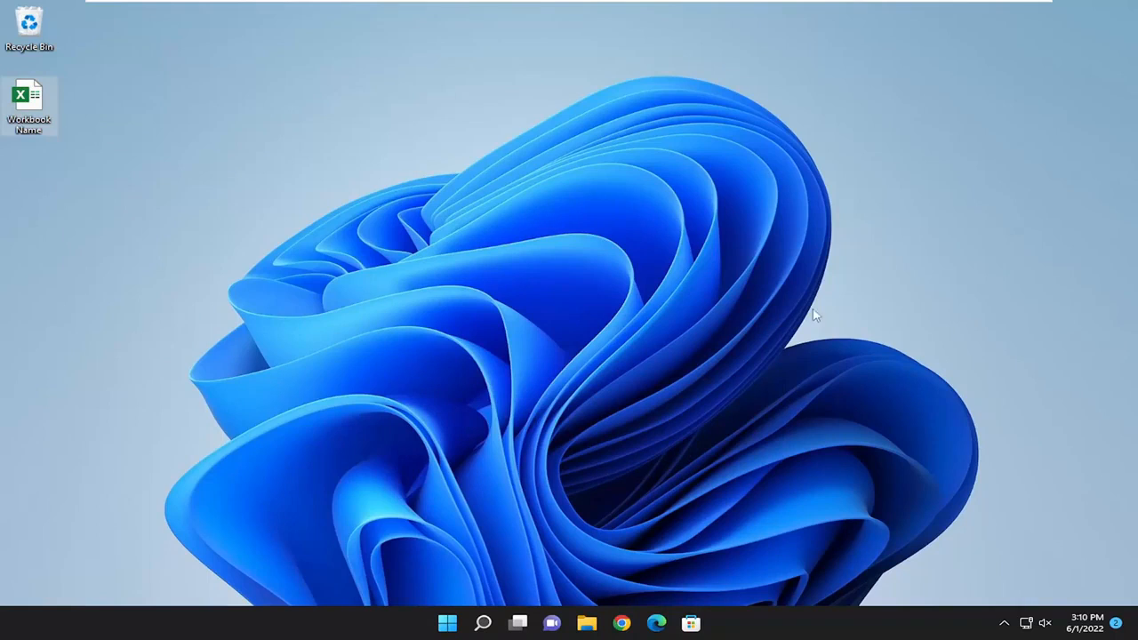
- Reopen the Workbook Name file from the desktop and close the updates-installed notice
double_click(29, 89)
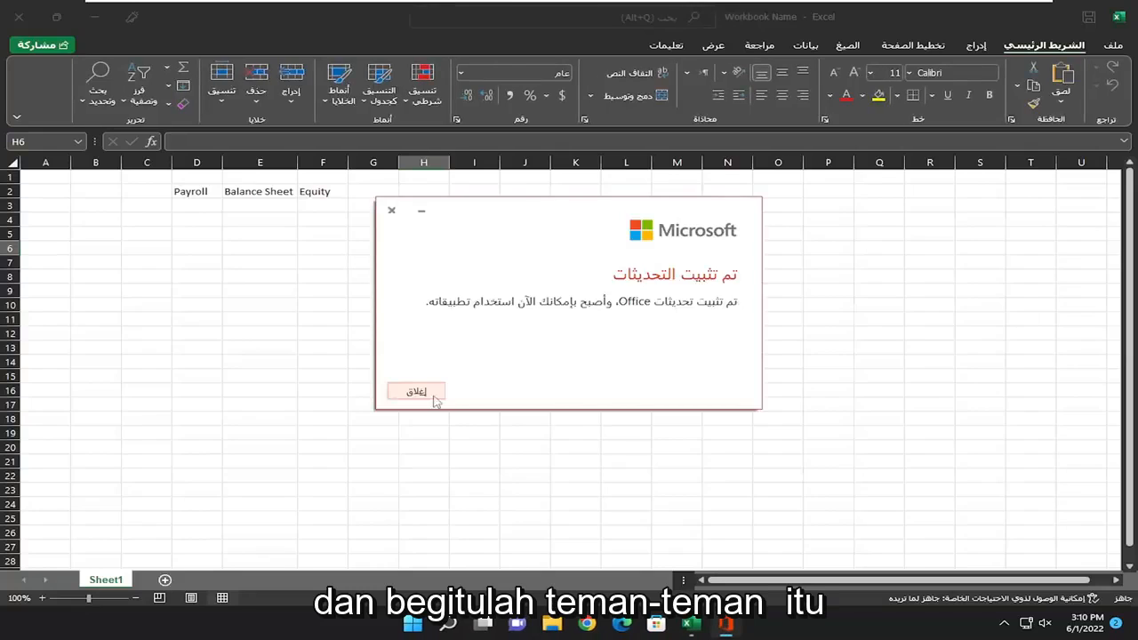
click(415, 391)
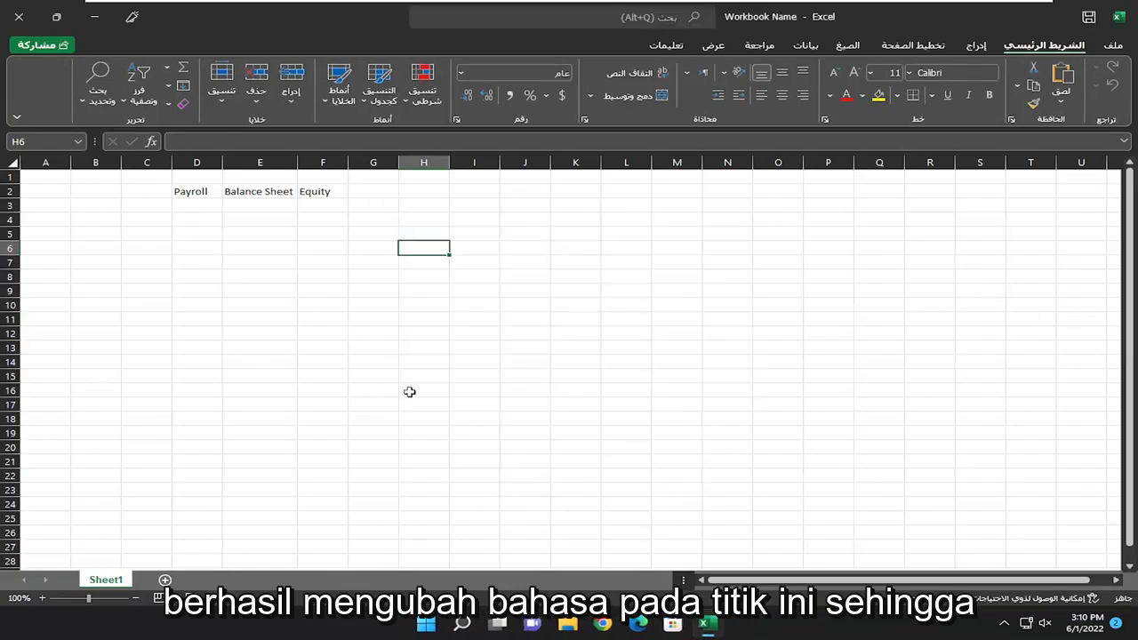
mouse_move(323, 285)
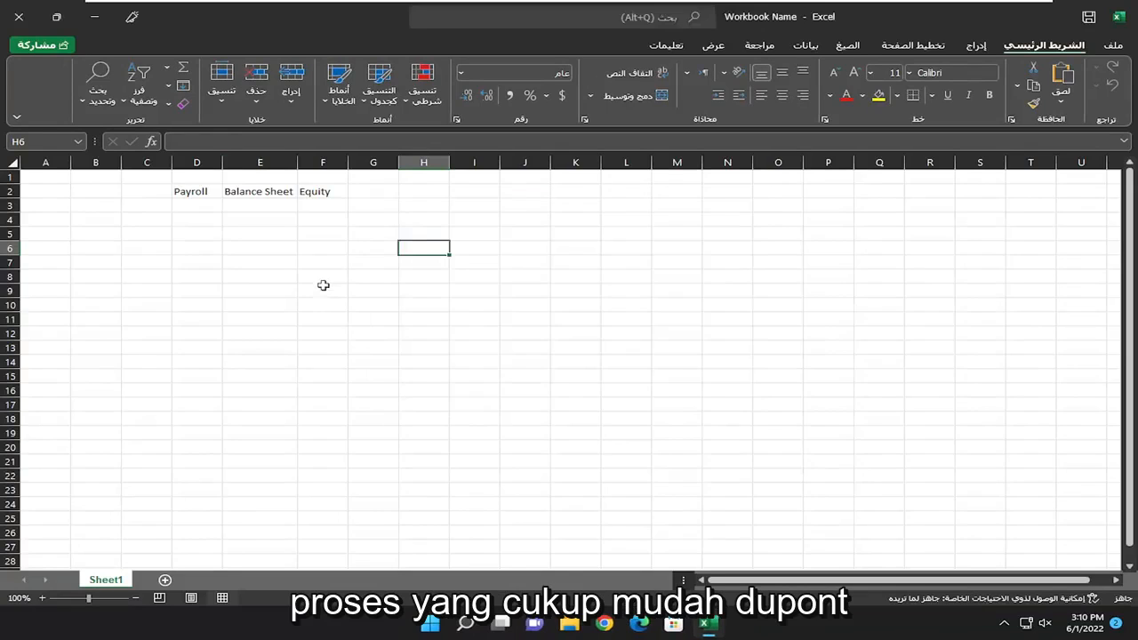